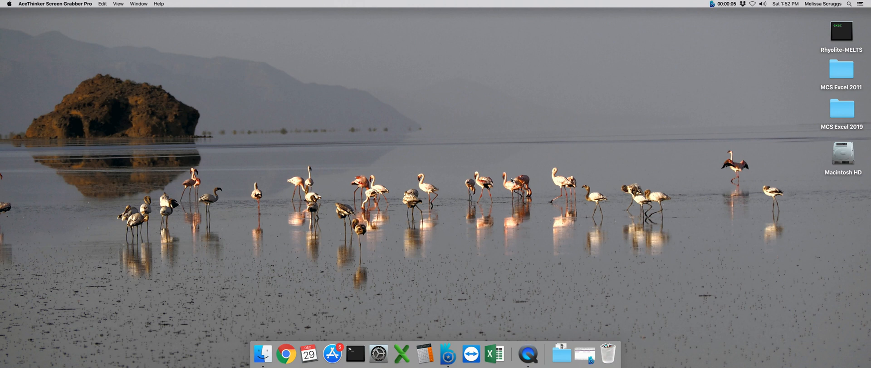
mouse_move(424, 353)
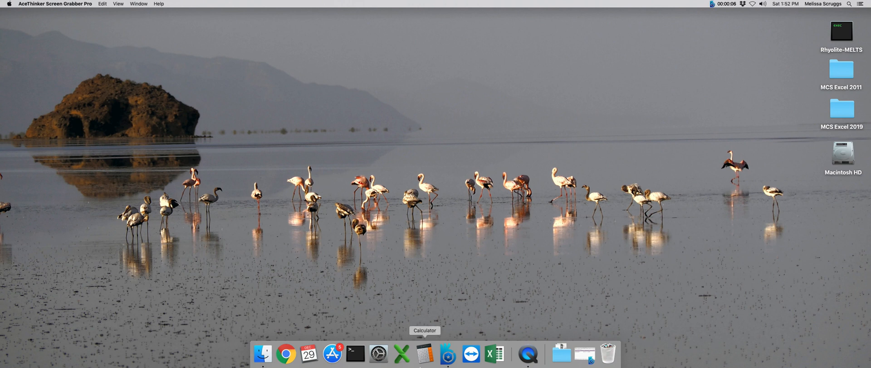
mouse_move(262, 353)
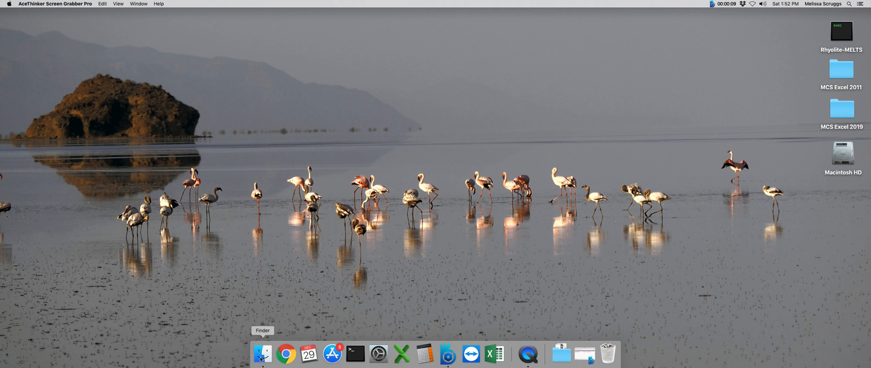
Navigate Finder to Documents > MCS > MCS VBL CODE and select MCS_PhaseEQ_2019C.xlsm
left_click(263, 353)
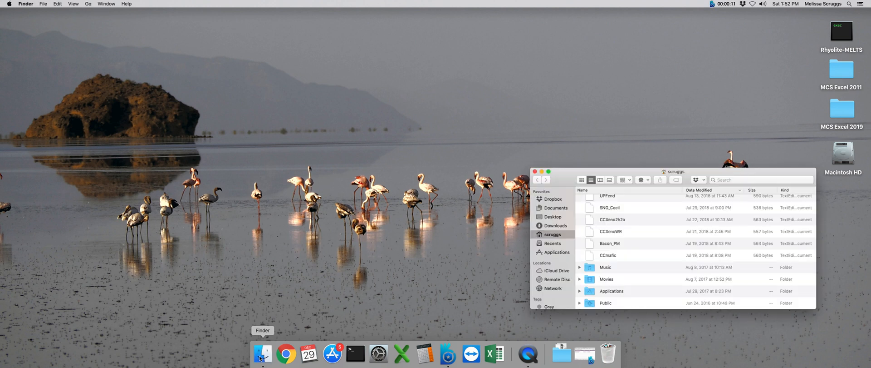
left_click(556, 207)
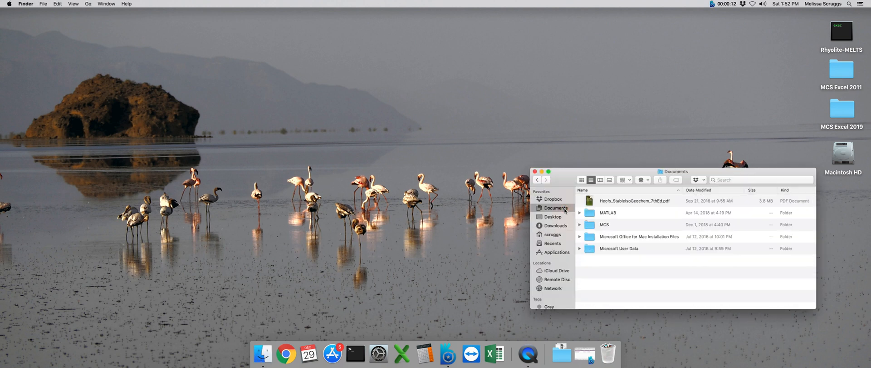
left_click(605, 224)
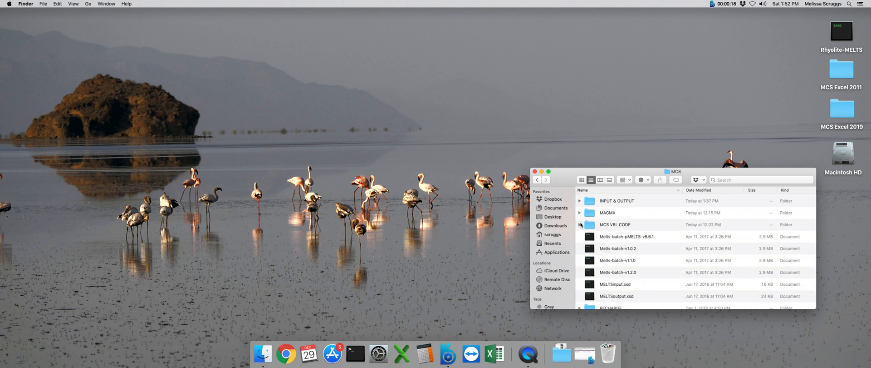
double_click(616, 224)
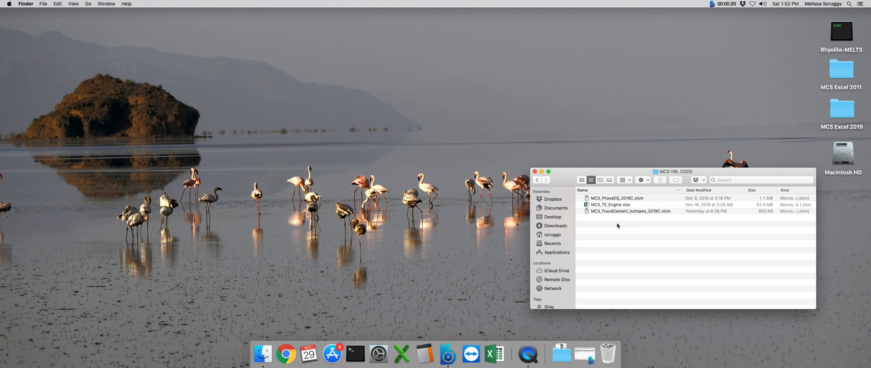
left_click(615, 198)
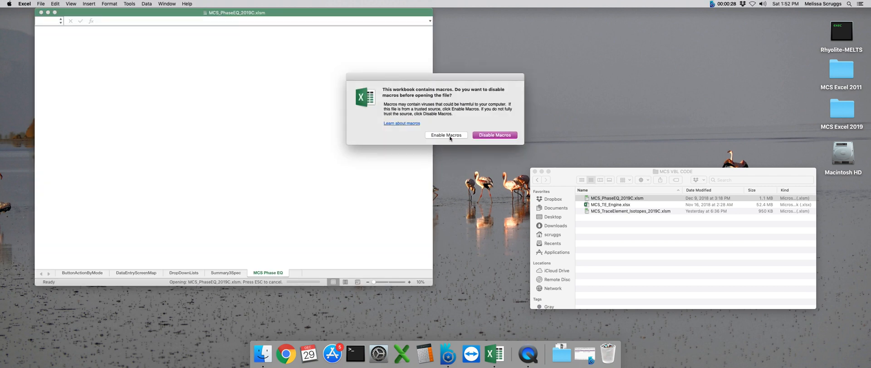
Enable the workbook's macros and acknowledge the MCS welcome and folder messages
left_click(445, 135)
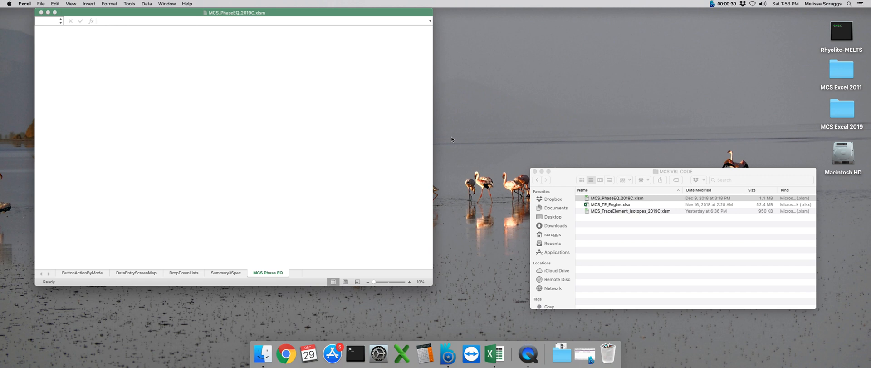
double_click(617, 198)
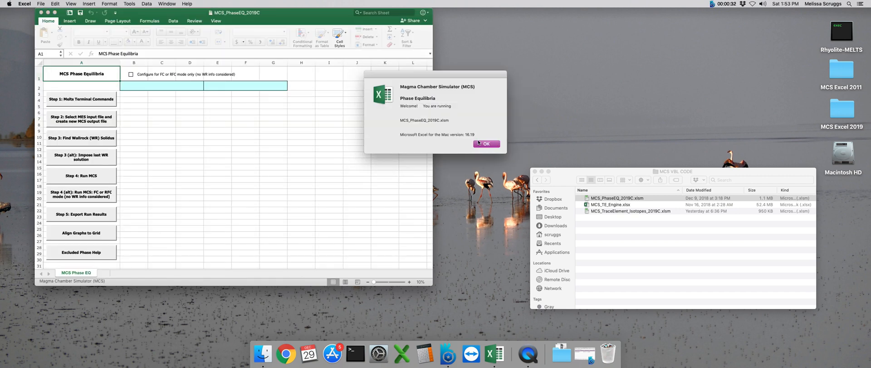
left_click(487, 144)
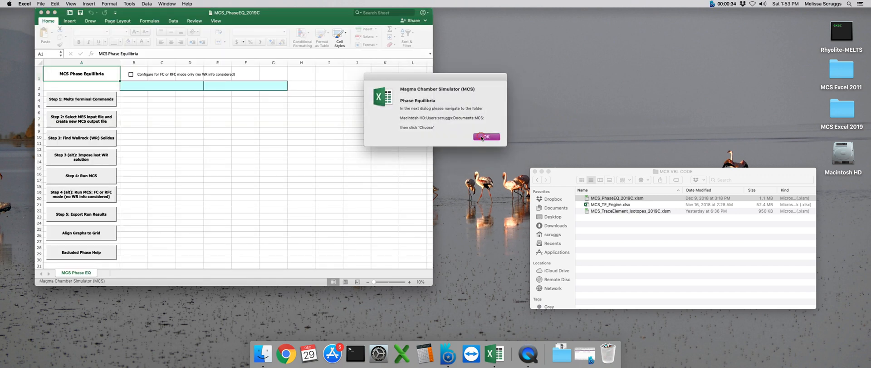
left_click(486, 137)
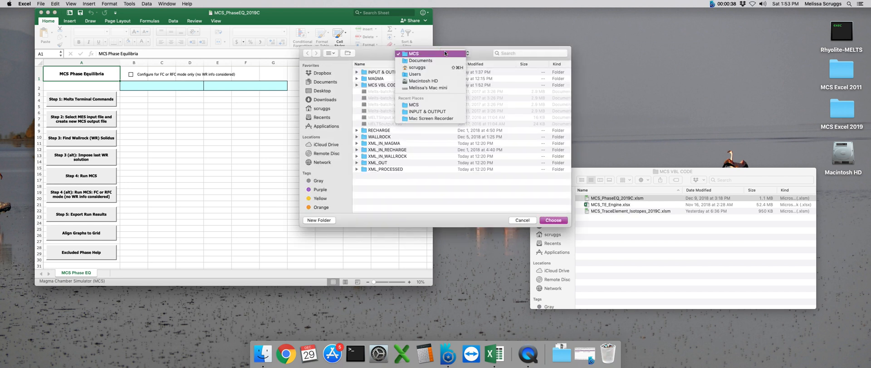
Choose the MCS folder as the workbook's working folder
left_click(414, 54)
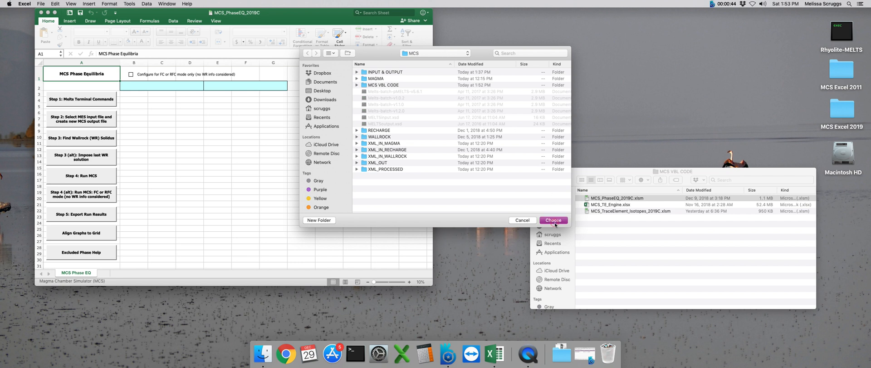
left_click(553, 220)
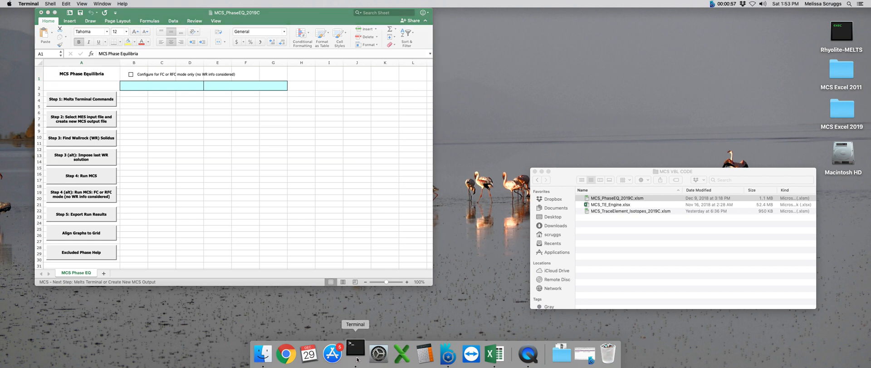
Launch a new Terminal window with a bash prompt beside the workbook
left_click(355, 353)
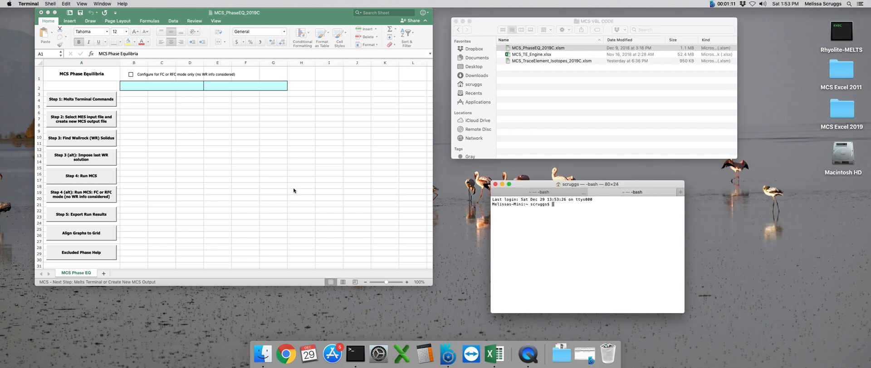
mouse_move(217, 152)
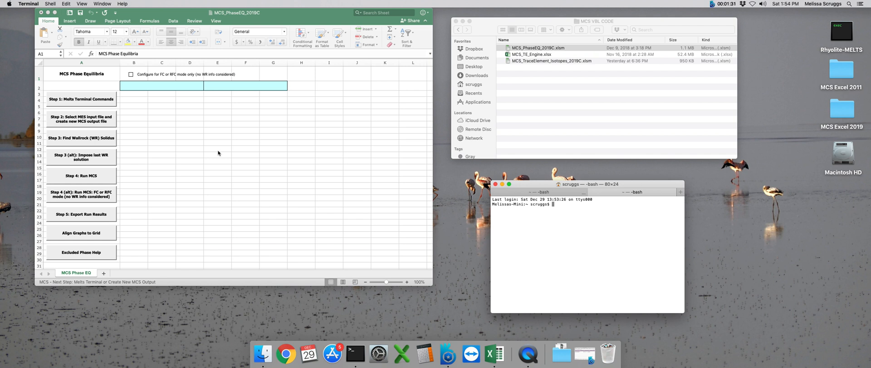
mouse_move(343, 143)
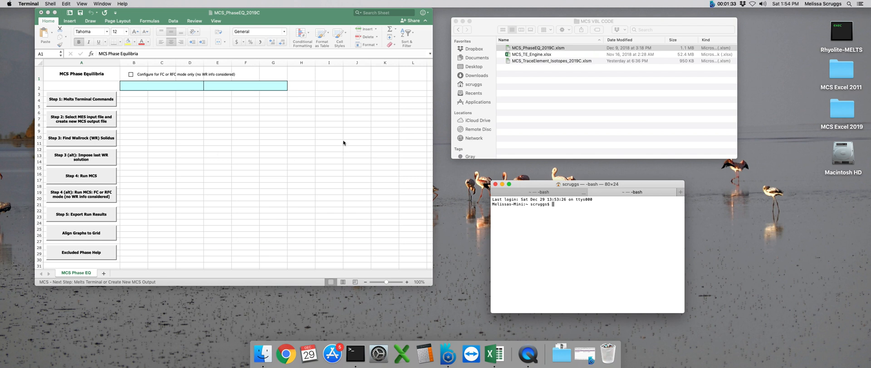
mouse_move(342, 140)
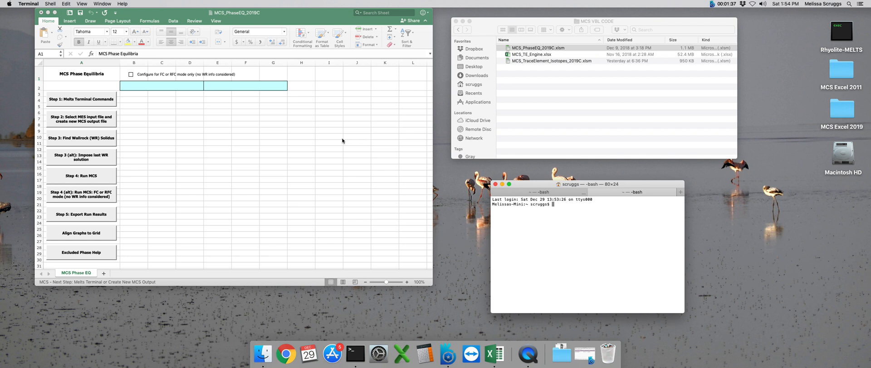
mouse_move(346, 138)
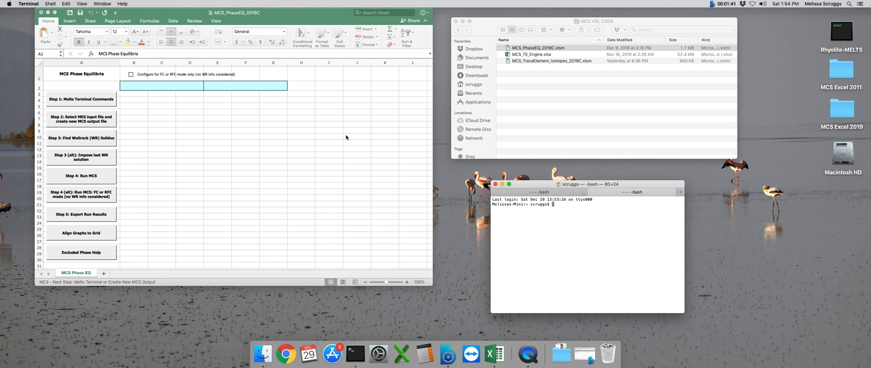
mouse_move(618, 210)
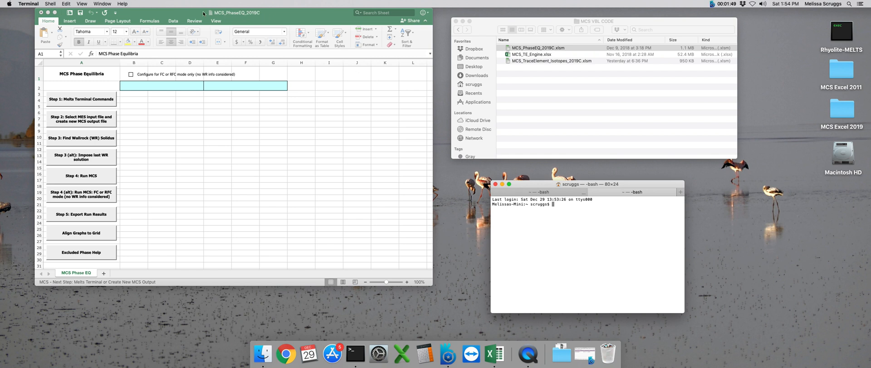
Switch the Melts executable from v1.2.0 to rhyolite-MELTS v1.1.0 in the commands dialog
left_click(233, 12)
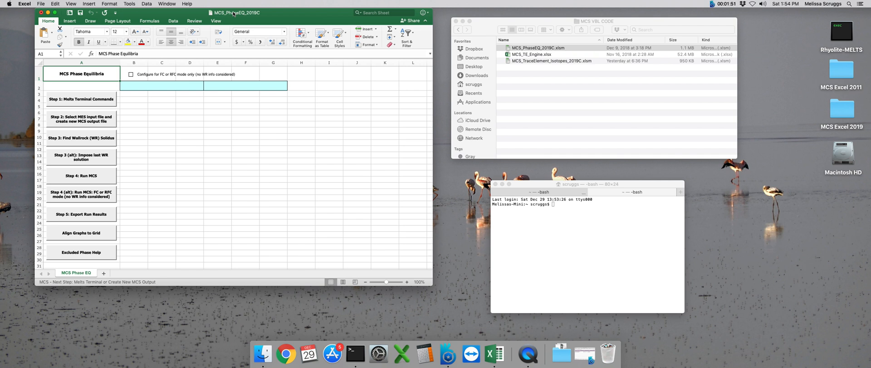
mouse_move(226, 114)
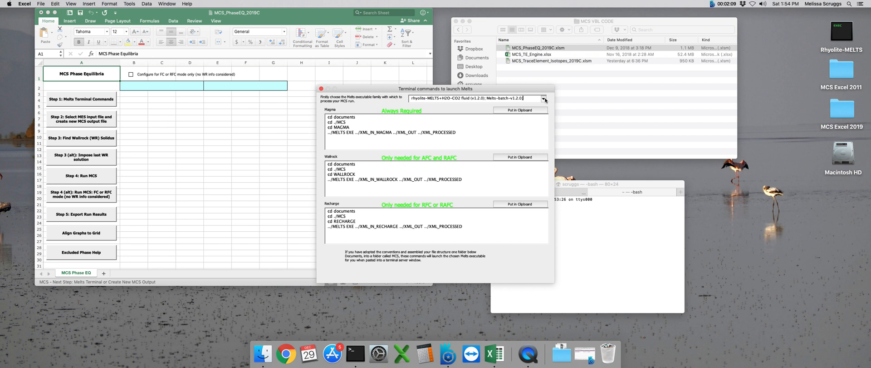
left_click(543, 98)
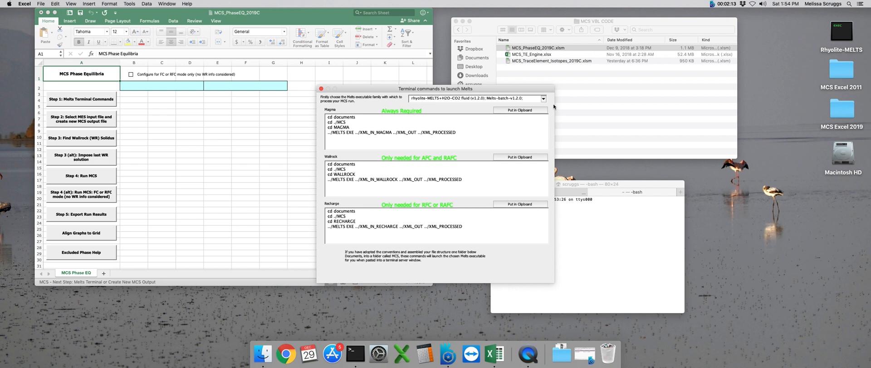
left_click(543, 98)
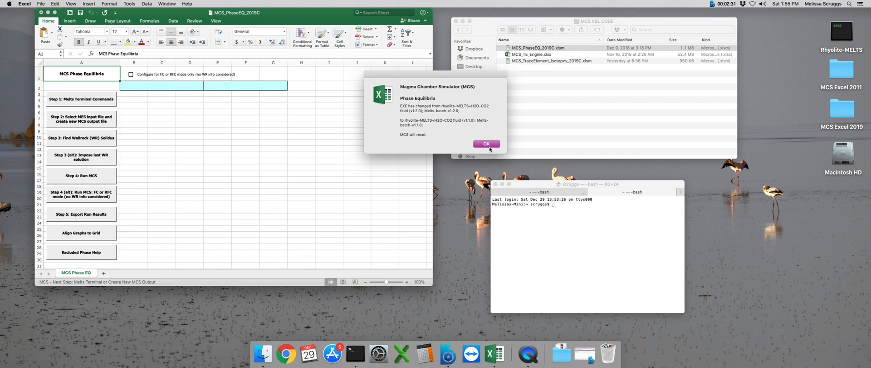
Acknowledge the reset notice and copy the Magma and Wallrock launch commands to the clipboard
left_click(485, 143)
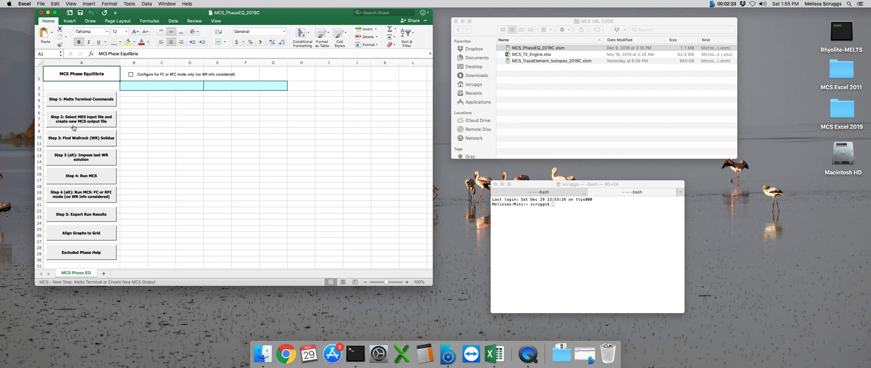
left_click(81, 98)
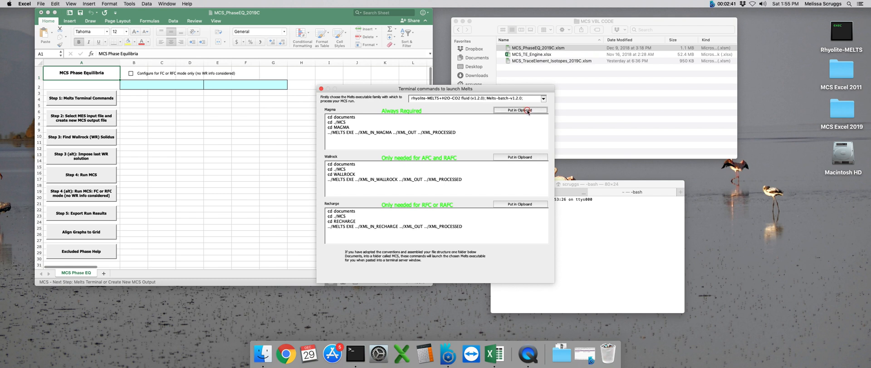
left_click(520, 110)
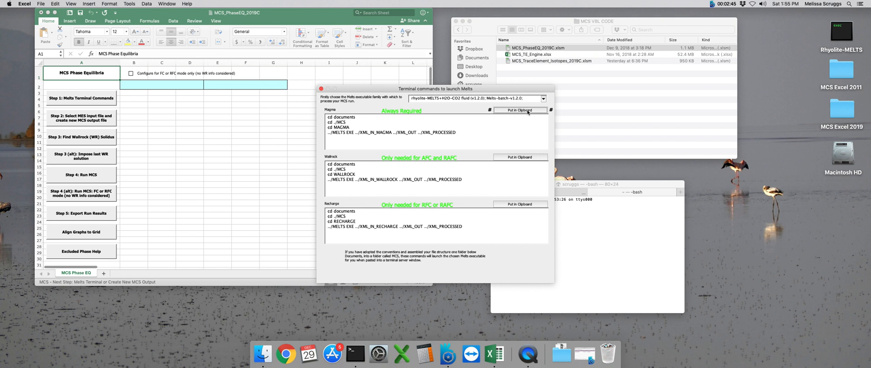
mouse_move(621, 246)
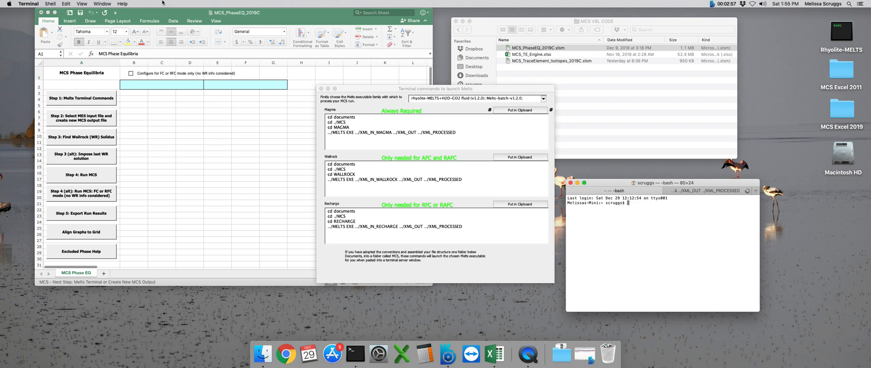
mouse_move(241, 21)
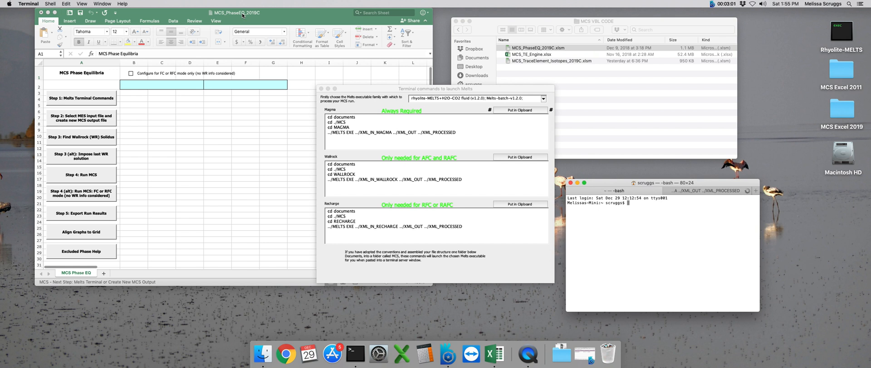
mouse_move(190, 15)
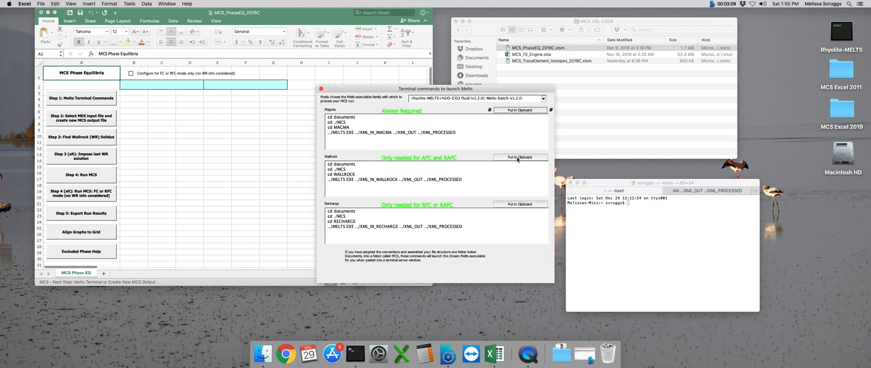
left_click(519, 157)
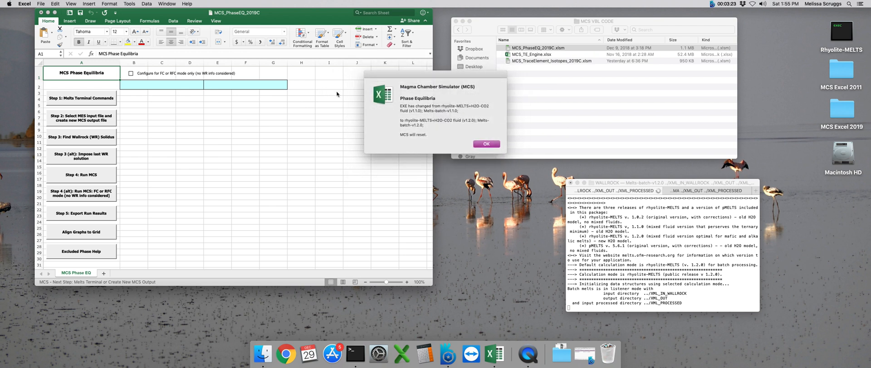
mouse_move(395, 103)
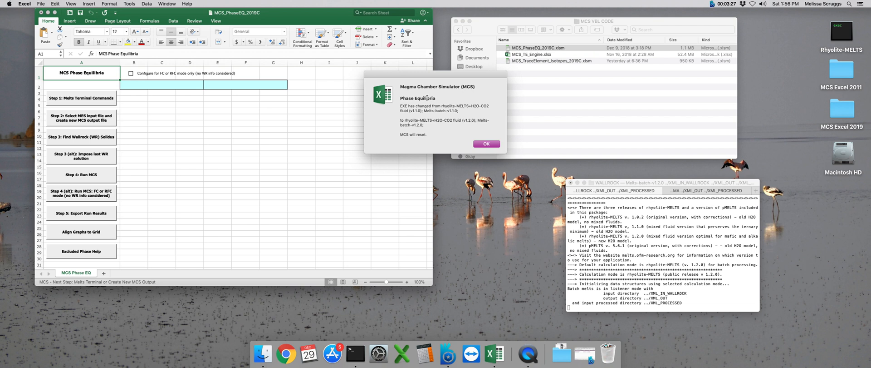
mouse_move(472, 128)
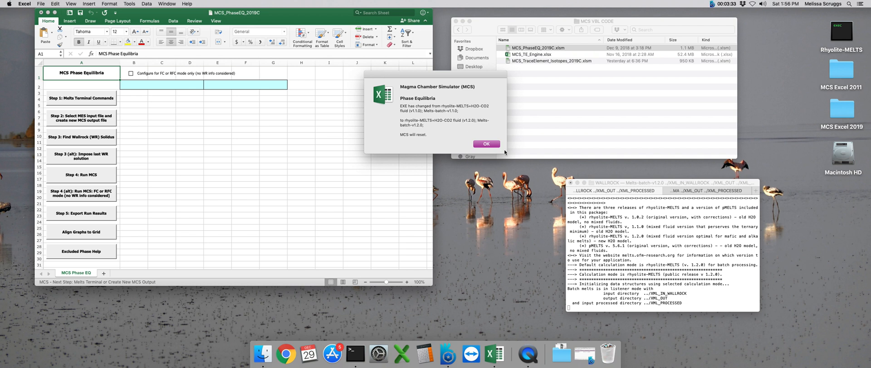
Start a new MCS output file and name it AFC_Tutorial
left_click(486, 143)
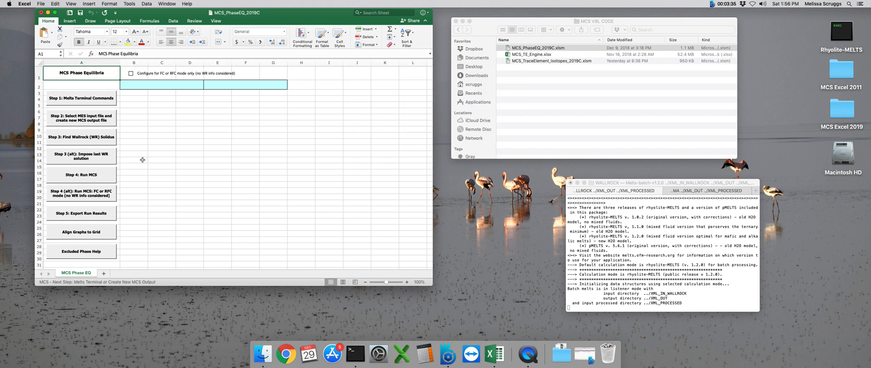
mouse_move(217, 173)
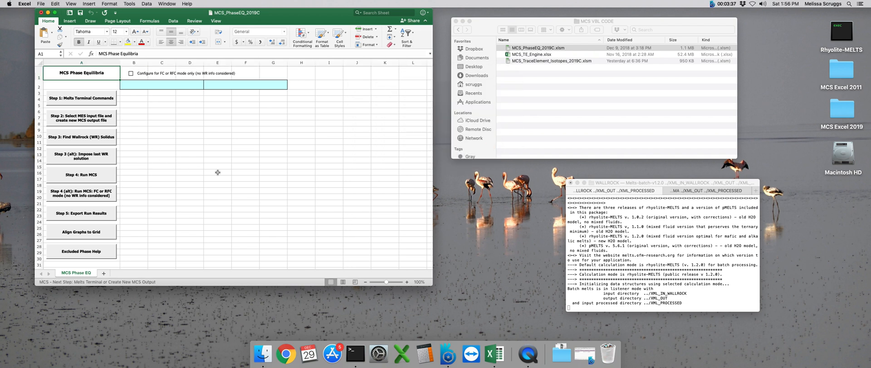
left_click(81, 118)
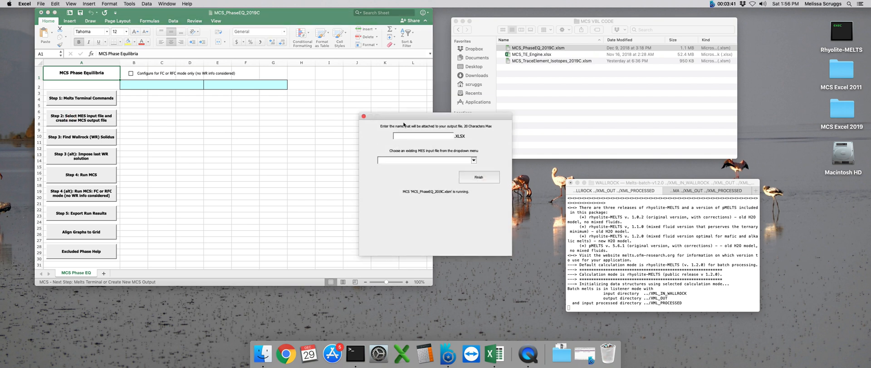
mouse_move(463, 146)
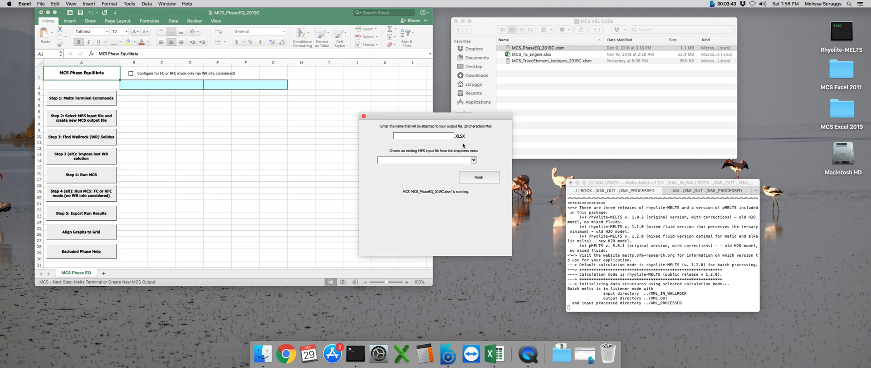
type("AFC")
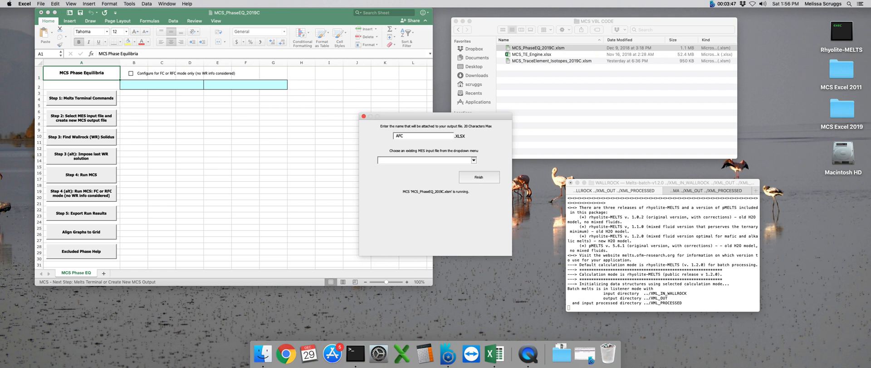
type("_Tu")
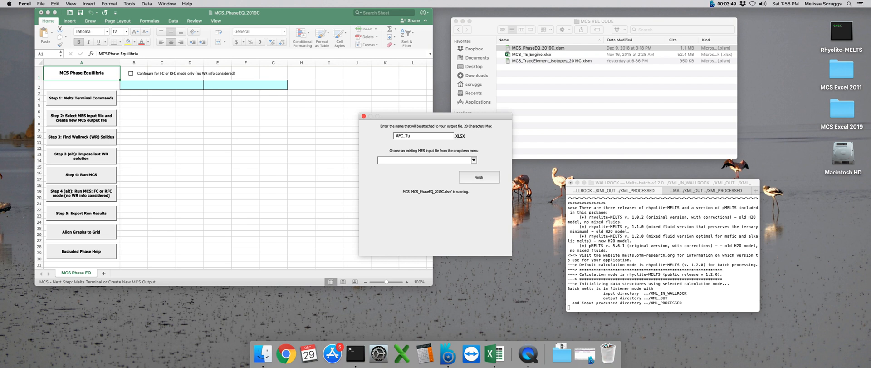
type("t")
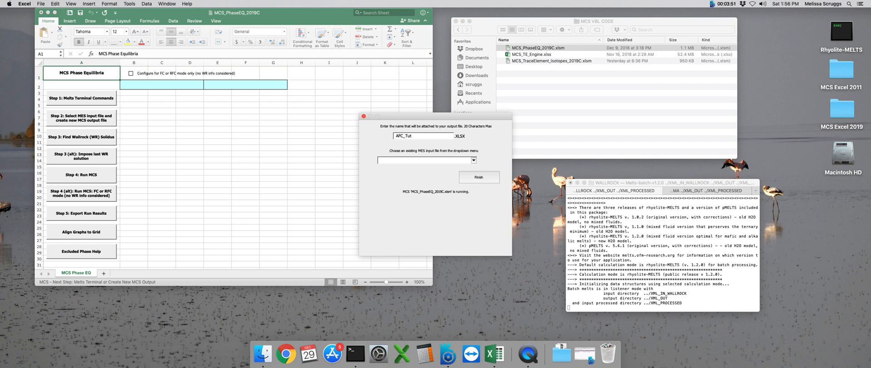
type("orial")
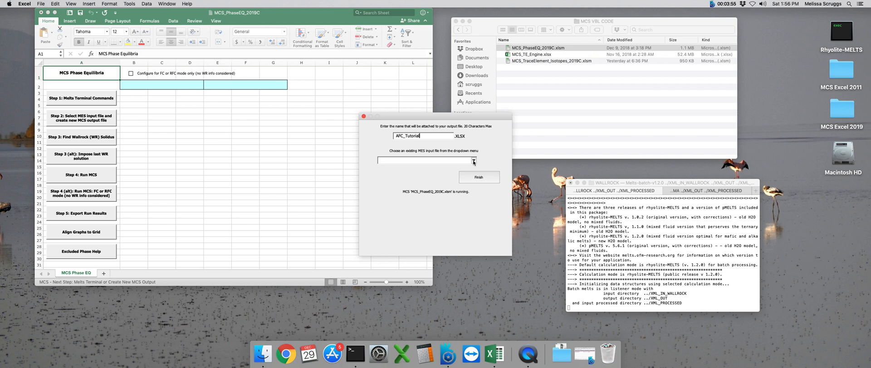
Select MES_AFC_1.xlsx as the input file and finish creating the output
left_click(473, 160)
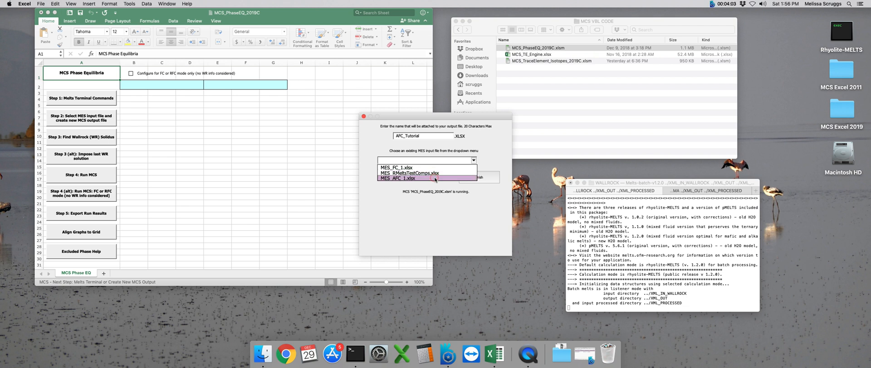
left_click(396, 178)
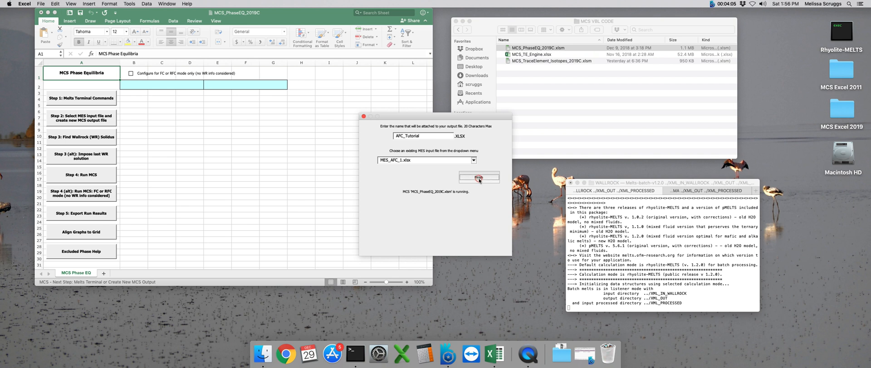
left_click(479, 177)
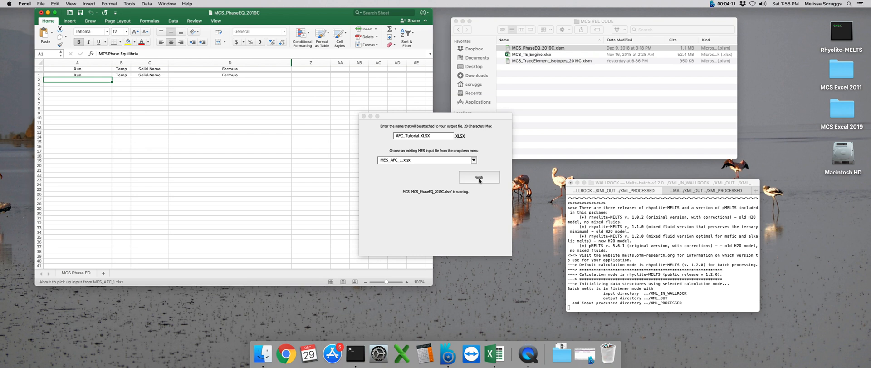
Confirm the file prompt to create the AFC_Tutorial.XLSX output workbook
left_click(479, 177)
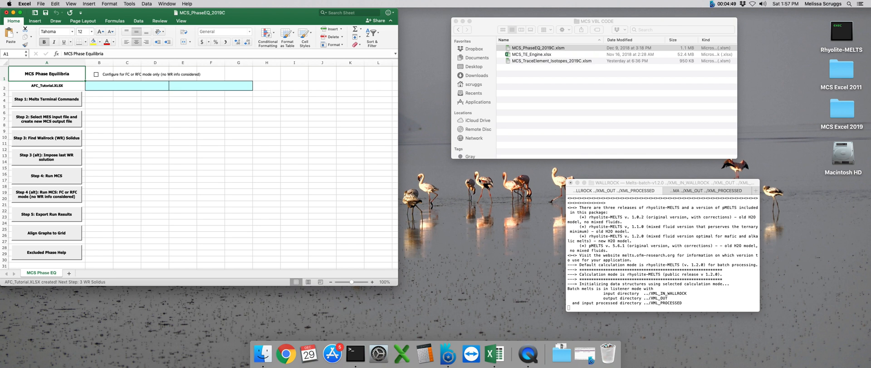
mouse_move(147, 134)
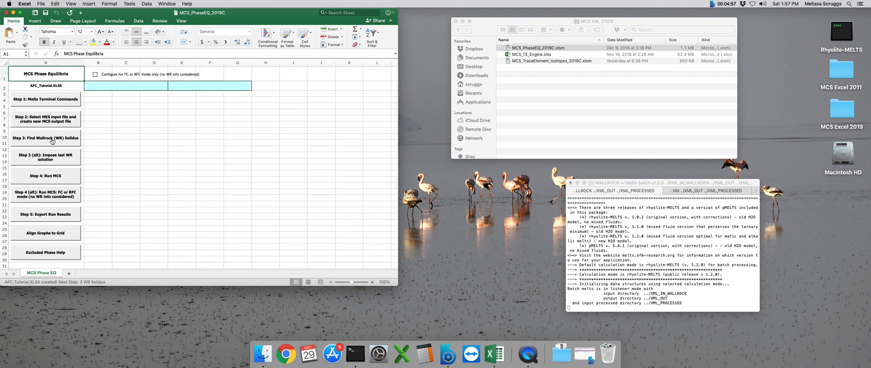
Run Step 3 to find the wallrock solidus, priming it at 750 °C with 4.07% liquid
left_click(45, 138)
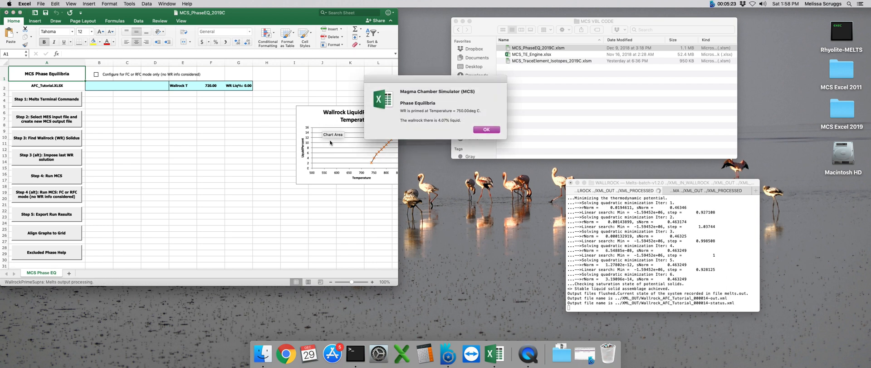
mouse_move(242, 99)
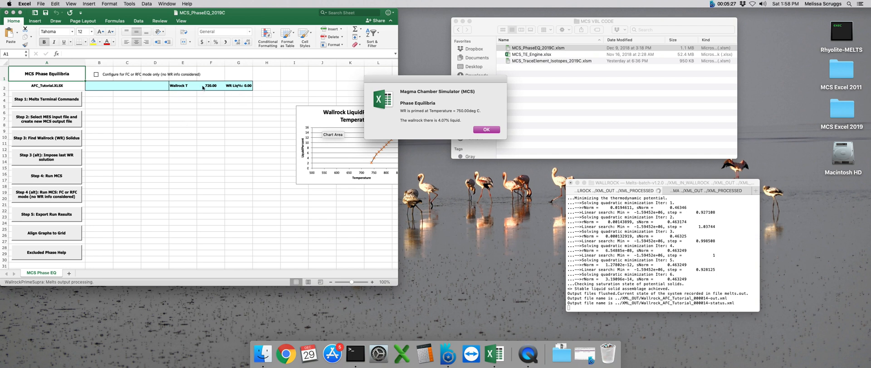
mouse_move(249, 103)
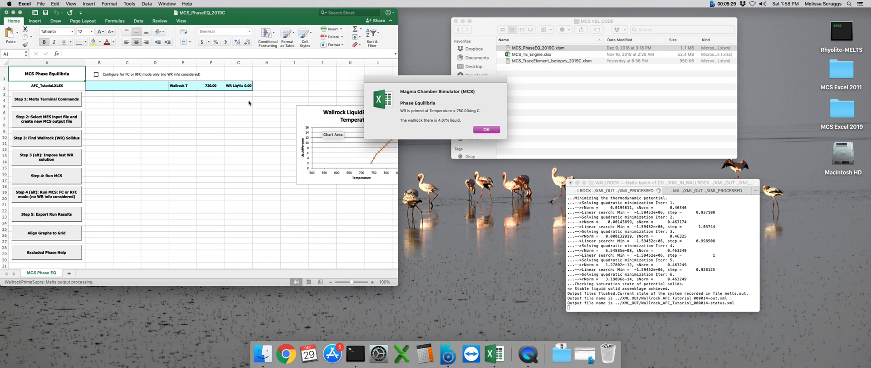
mouse_move(521, 137)
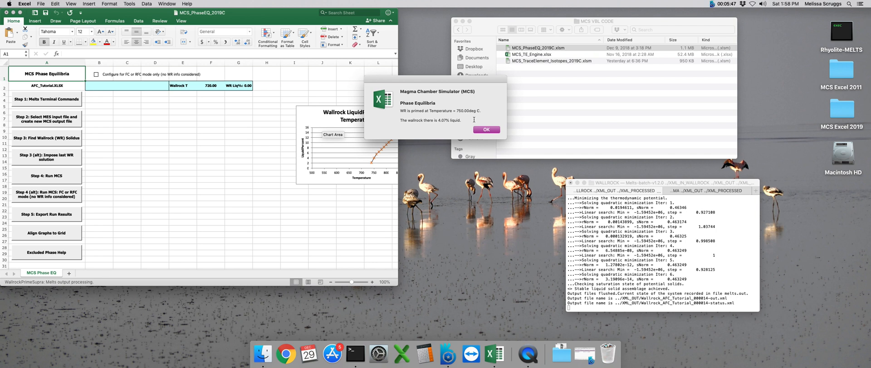
Acknowledge the wallrock priming result so the summary row lists magma 1300 and wallrock 750.00
left_click(486, 130)
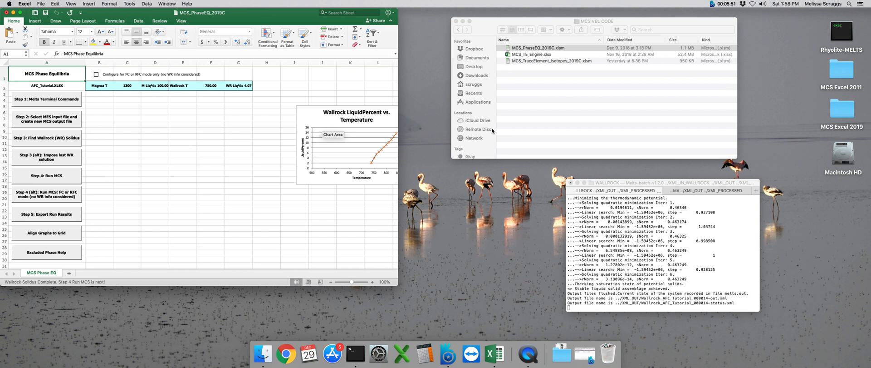
mouse_move(420, 321)
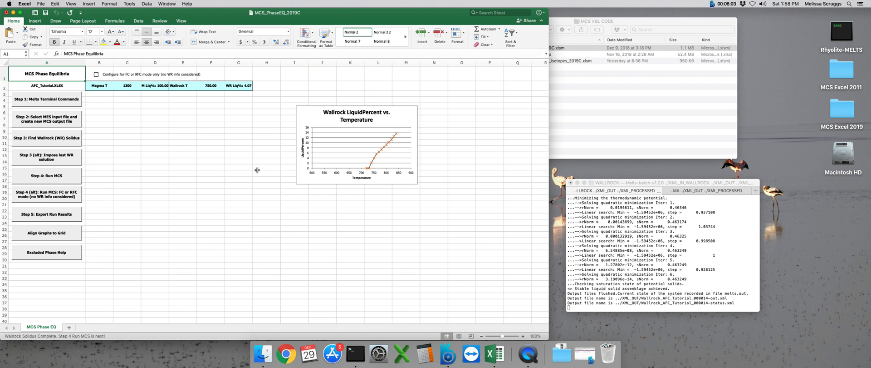
mouse_move(210, 168)
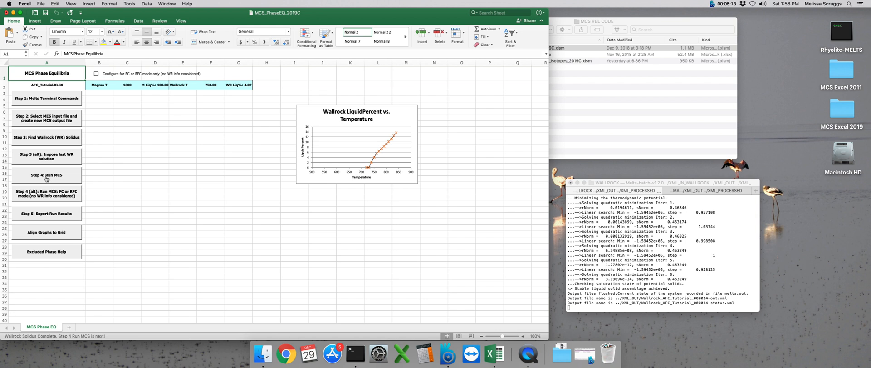
mouse_move(119, 364)
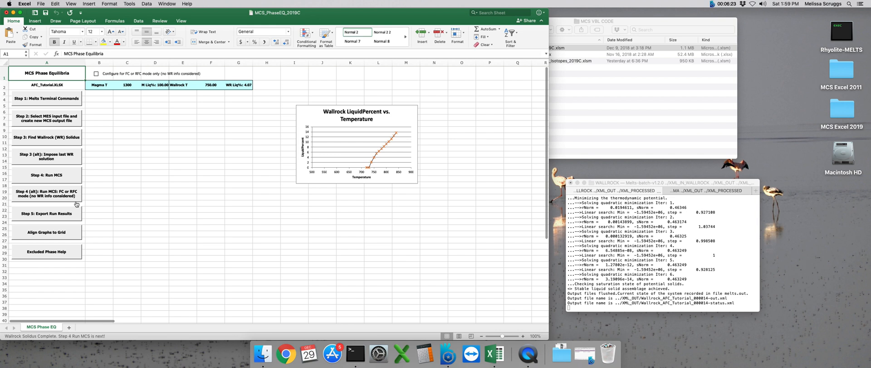
Run Step 4 MCS to completion, ending with wallrock at 879.48 °C and magma at 881.05 °C
left_click(46, 175)
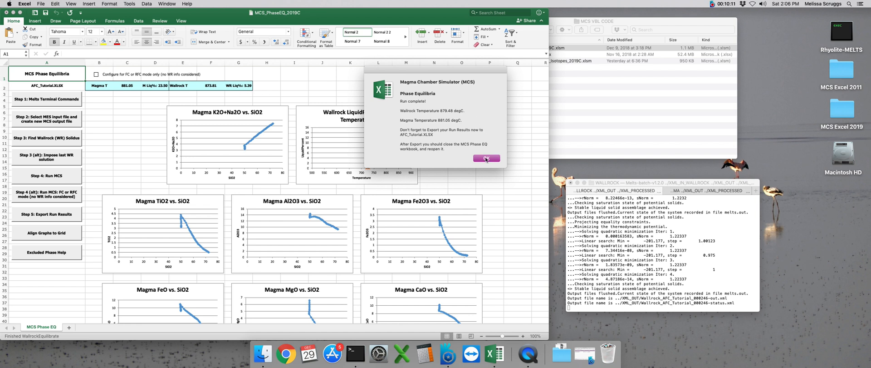
Acknowledge the run-complete message, run 'Step 5: Export Run Results' and dismiss the 'Saved as AFC_Tutorial.XLSX' confirmations
left_click(486, 158)
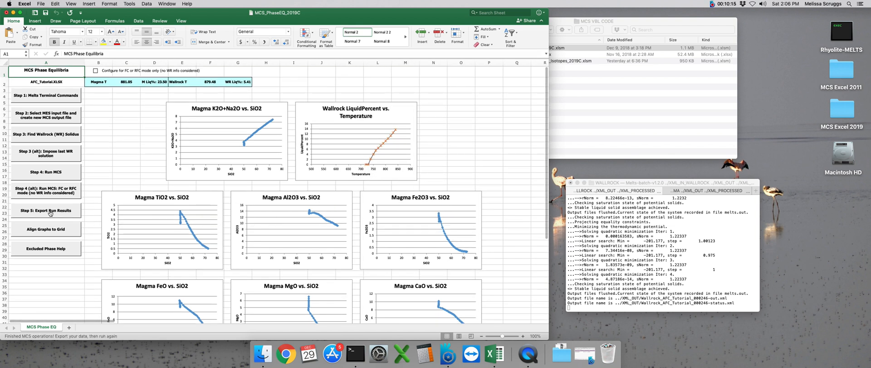
left_click(46, 211)
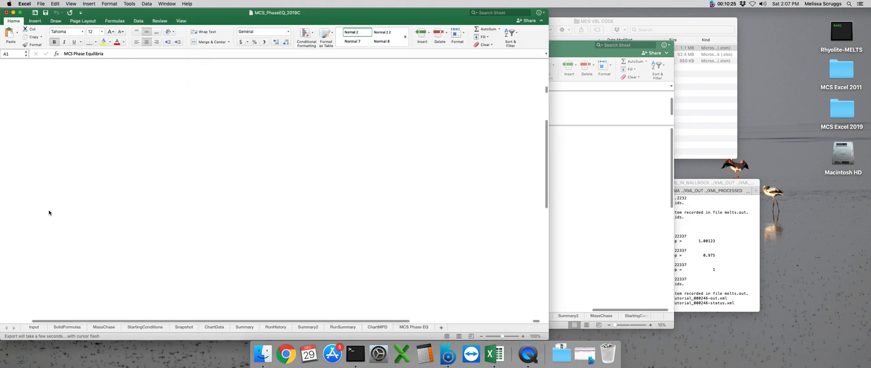
left_click(46, 214)
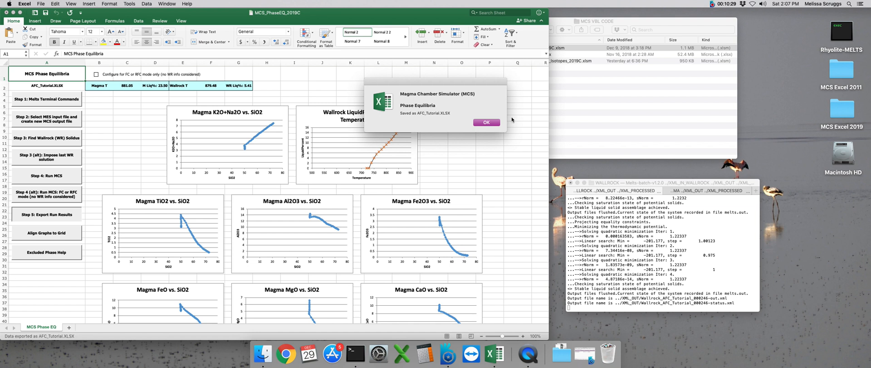
left_click(487, 123)
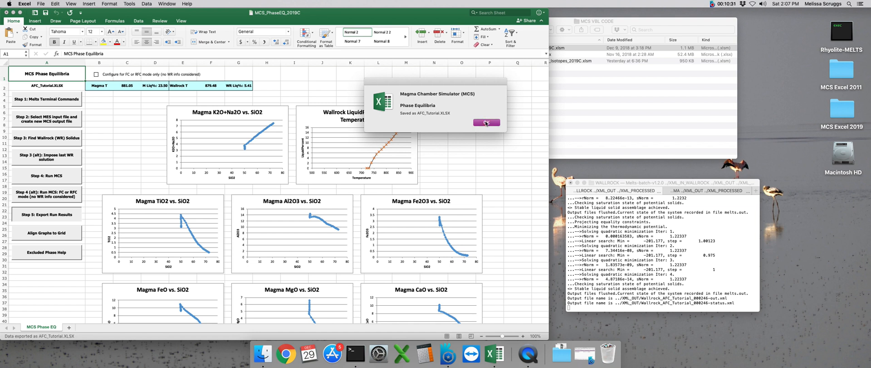
left_click(486, 123)
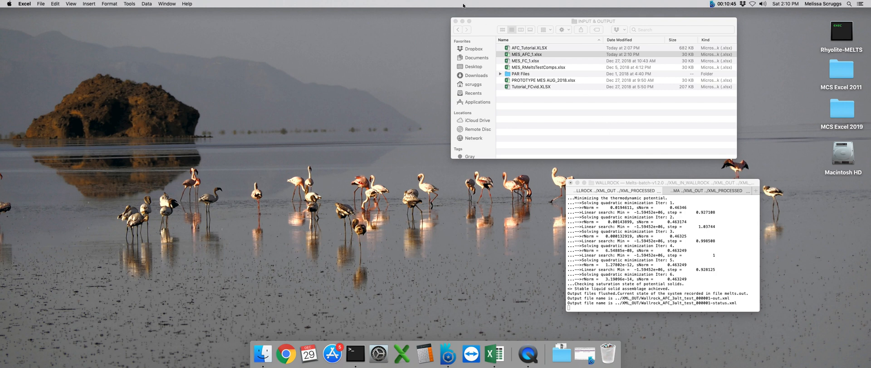
Close the MCS_PhaseEQ_2019C workbook window, returning to the MCS folder in Finder
left_click(457, 28)
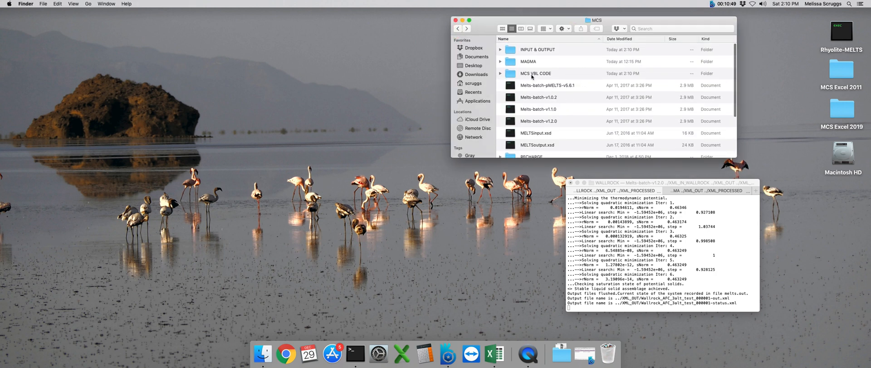
Reopen MCS_PhaseEQ_2019C.xlsm from MCS VBL CODE, enable macros and clear the welcome and folder-navigation messages
double_click(535, 74)
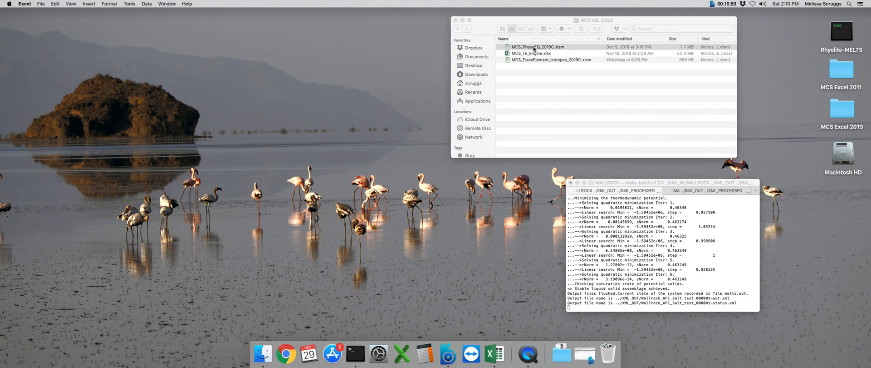
double_click(536, 47)
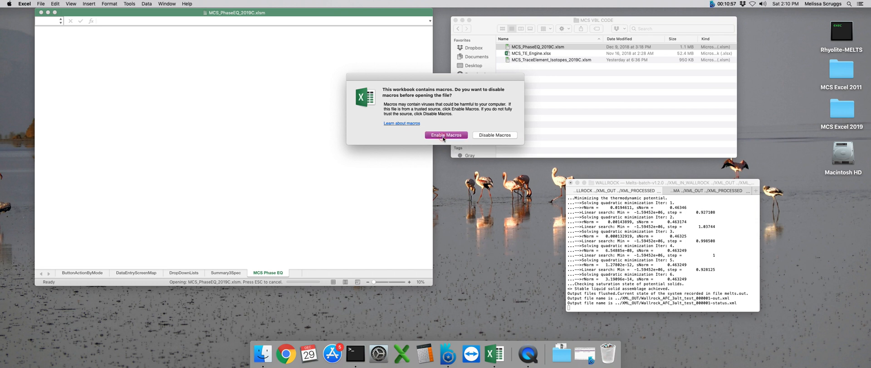
left_click(447, 135)
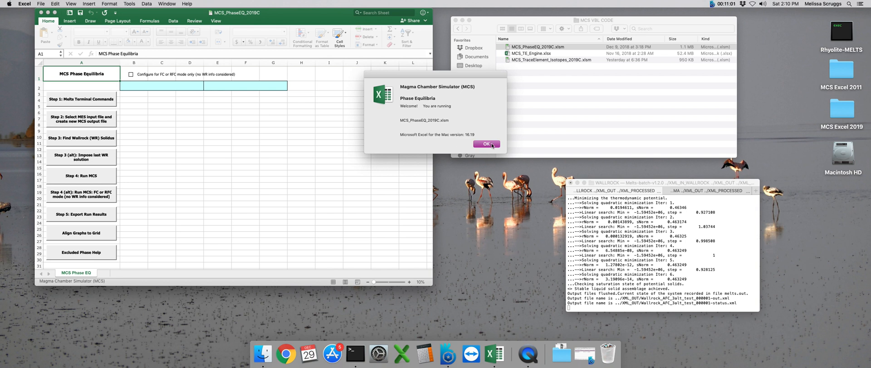
left_click(486, 143)
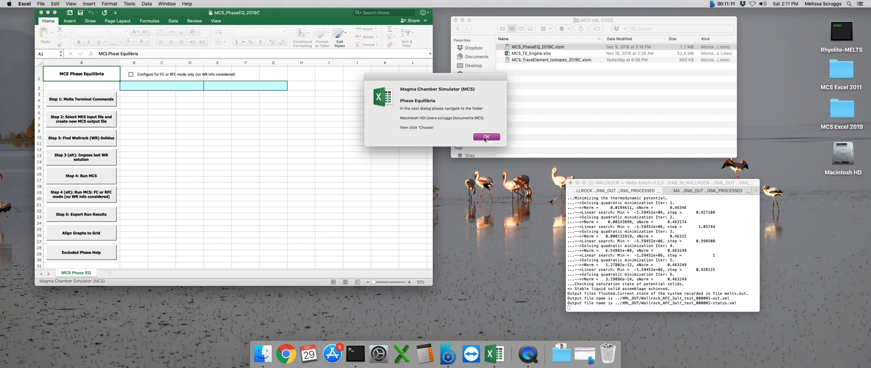
left_click(485, 137)
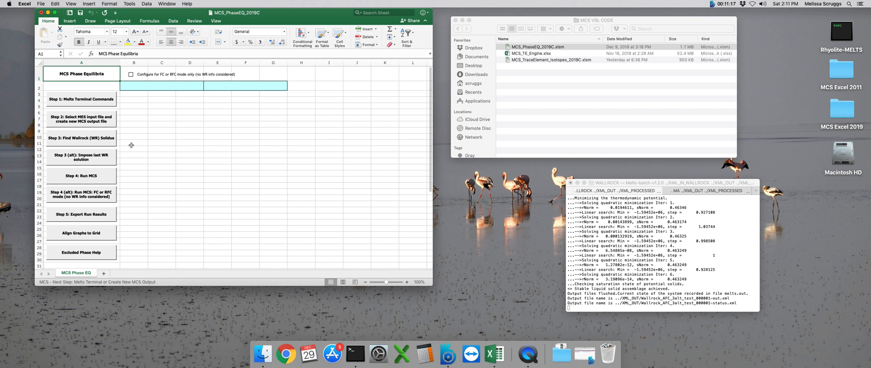
Open the INPUT & OUTPUT folder and the MES_AFC_1.xlsx input workbook at its Initial Wallrock section
left_click(536, 47)
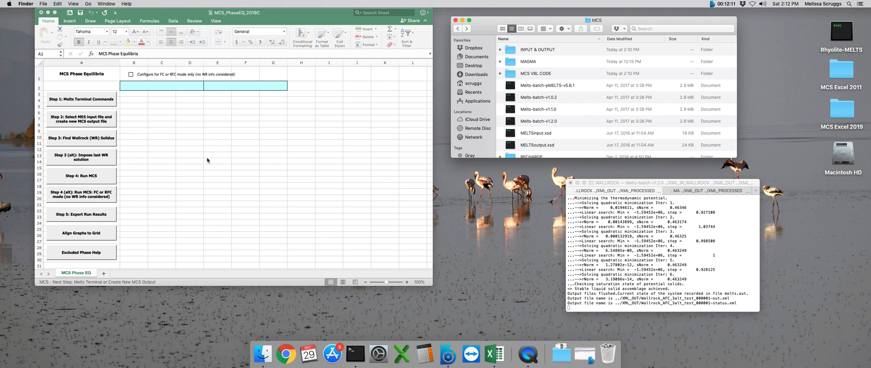
mouse_move(526, 73)
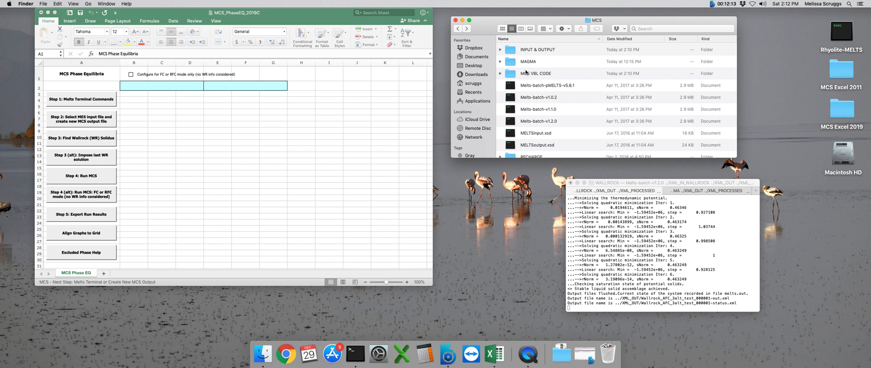
left_click(536, 72)
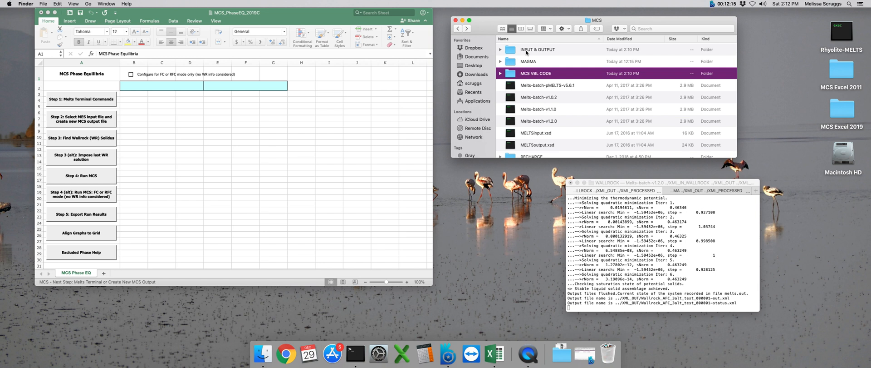
double_click(536, 49)
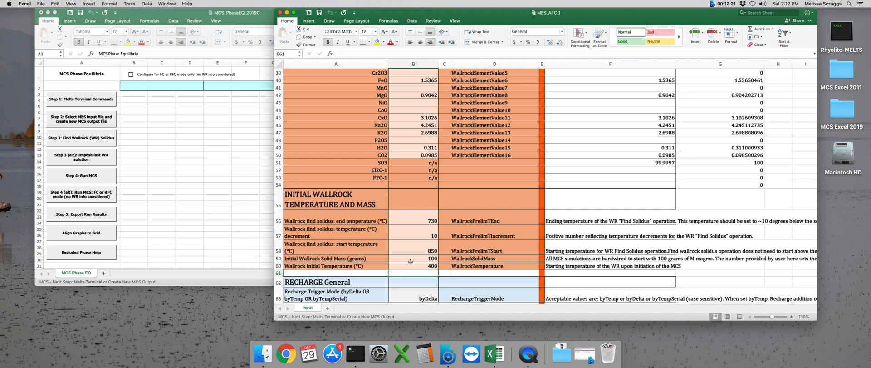
Set Wallrock Initial Temperature to 600 and Hard Stop Melt Mass to 75 in MES_AFC_1
left_click(412, 265)
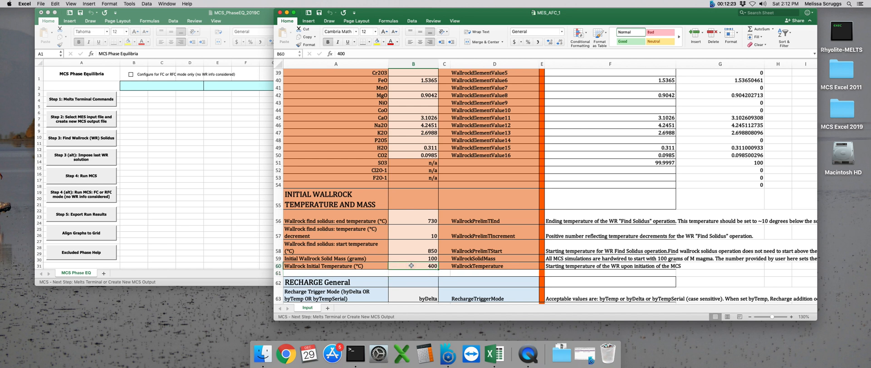
type("600")
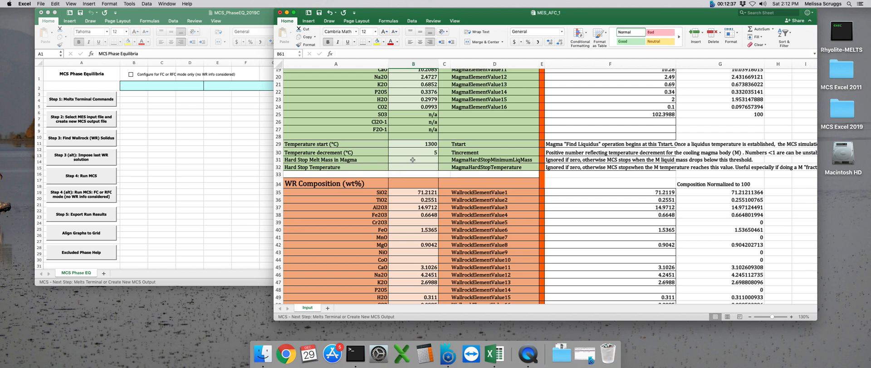
left_click(413, 159)
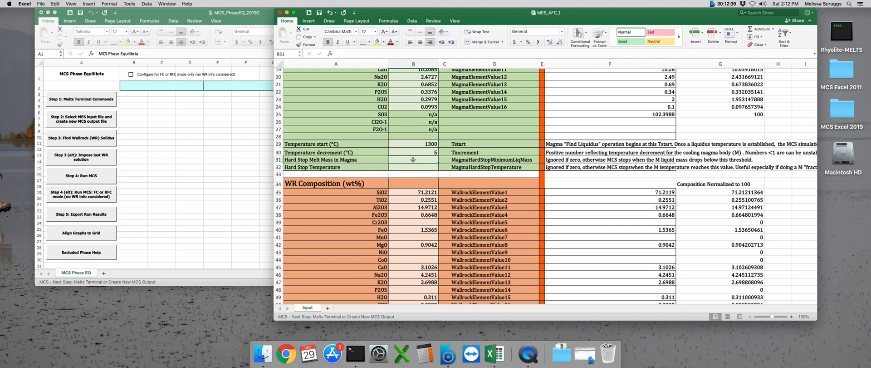
type("75")
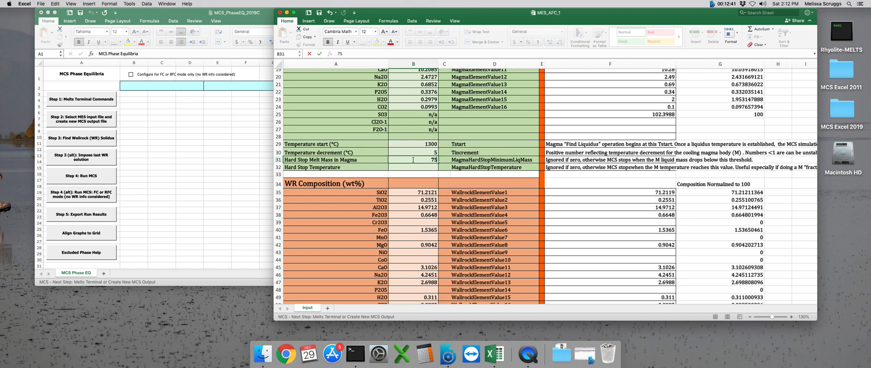
scroll("up", 3)
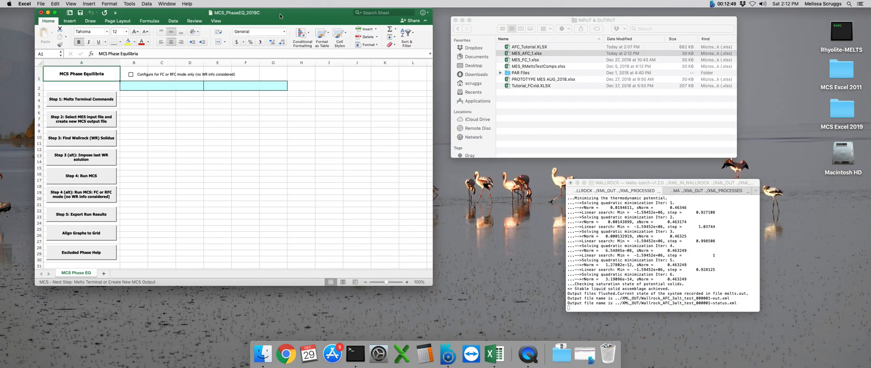
mouse_move(251, 198)
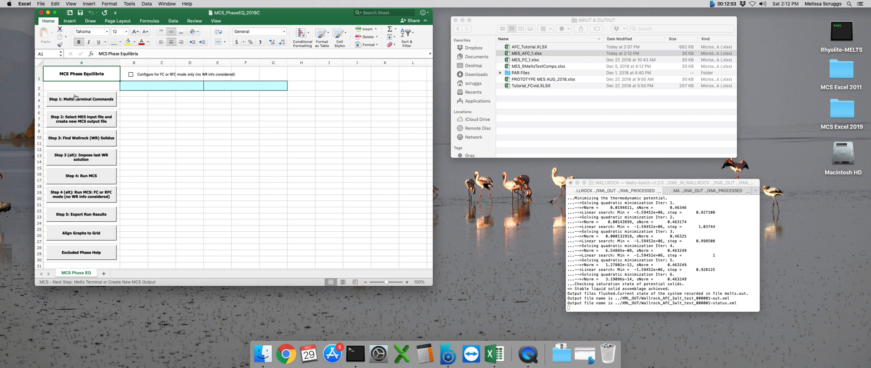
mouse_move(599, 282)
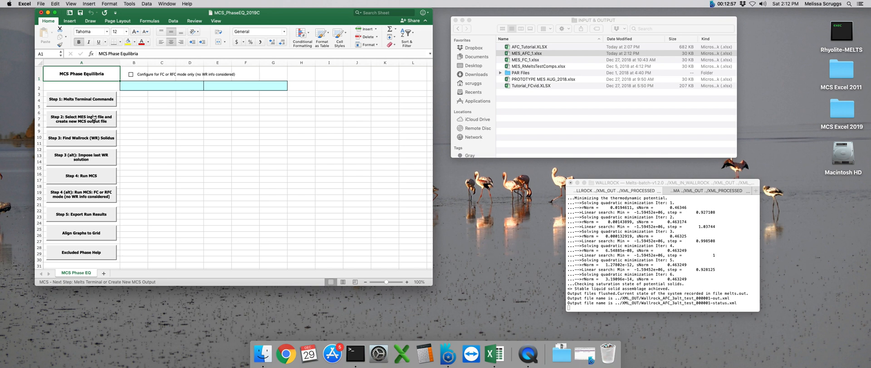
Start 'Step 2: Select MES input file and create new MCS output file' to bring up the naming dialog
left_click(81, 118)
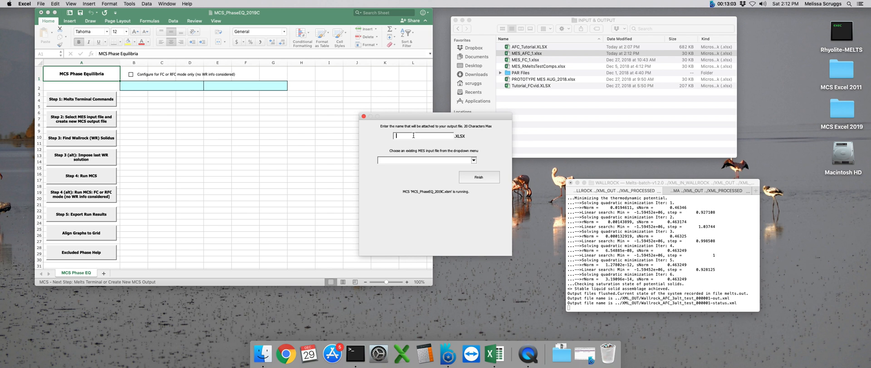
Name the output AFC_3alt, choose MES_AFC_1.xlsx as its input file and finish creating it
type("AFC_3alt")
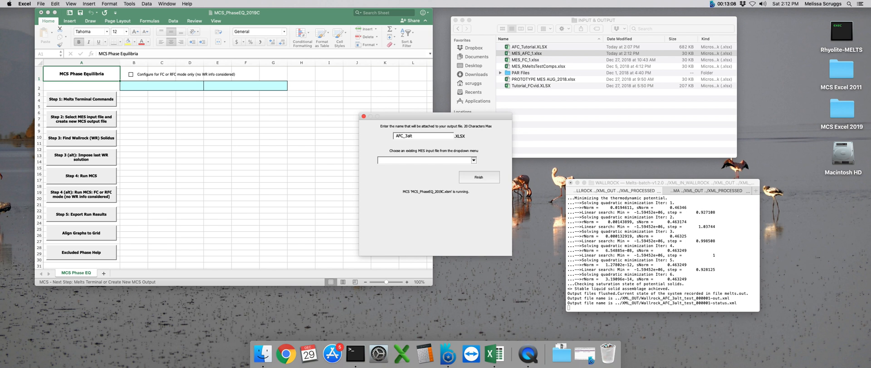
left_click(473, 159)
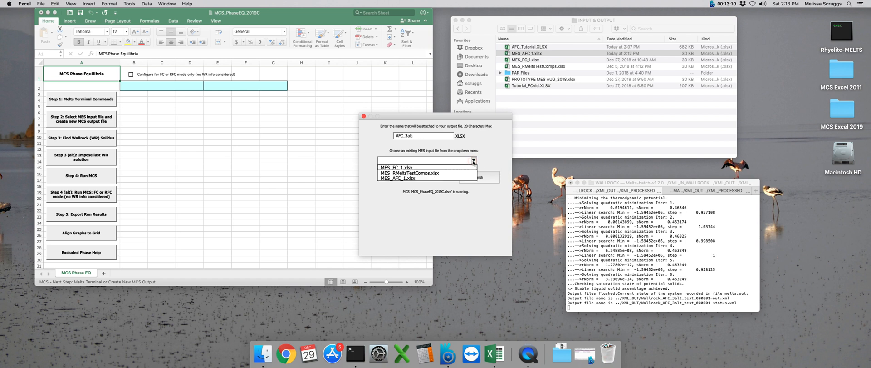
left_click(401, 178)
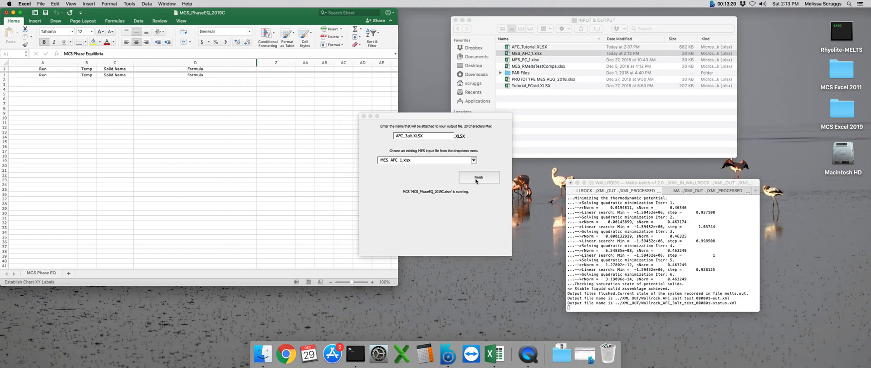
left_click(478, 179)
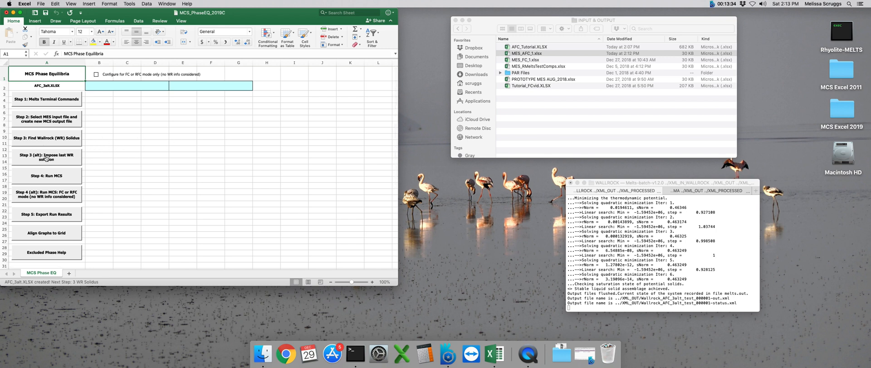
Run 'Step 3 (alt): Impose last WR solution' and acknowledge the notice, priming wallrock at 750 °C with 4.07% liquid
left_click(46, 157)
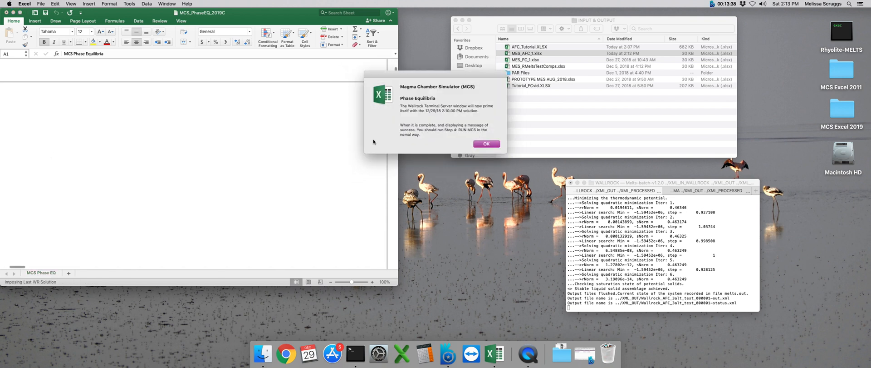
mouse_move(437, 100)
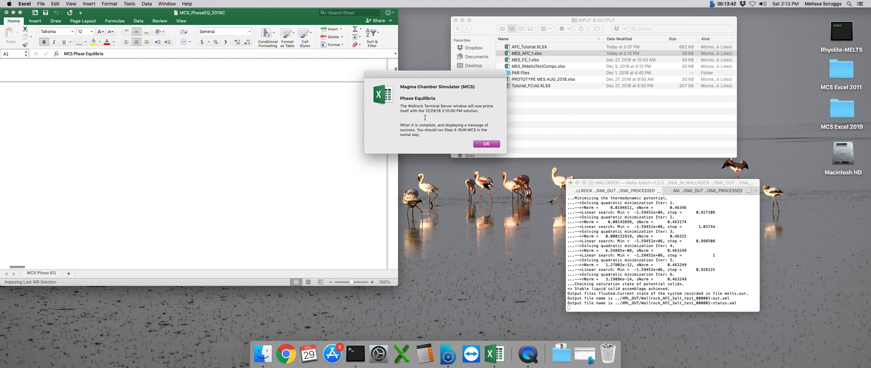
mouse_move(464, 113)
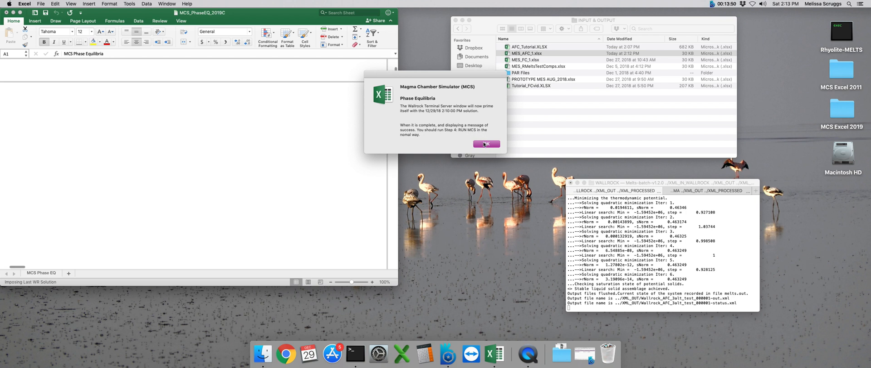
left_click(485, 144)
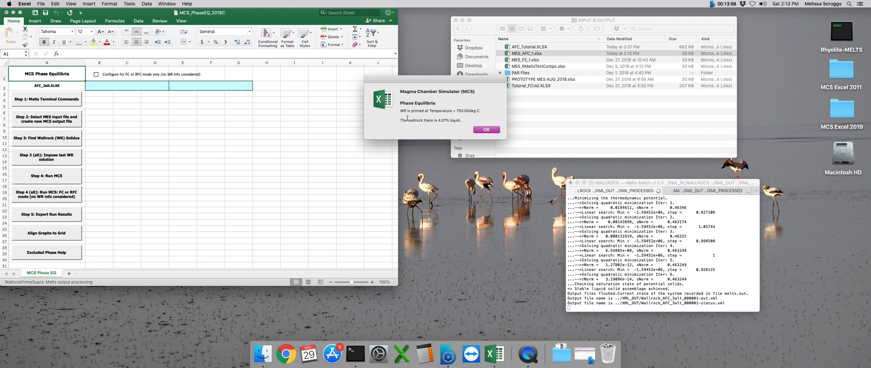
Dismiss the priming result and launch 'Step 4: Run MCS' for AFC_3alt (magma 1300, wallrock 750)
left_click(487, 130)
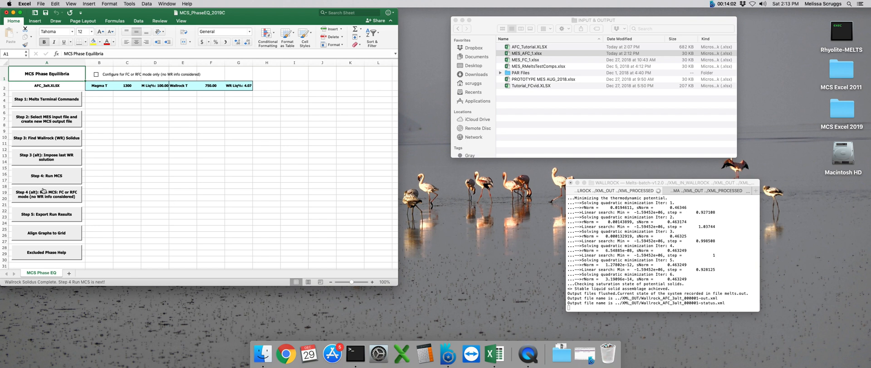
left_click(46, 176)
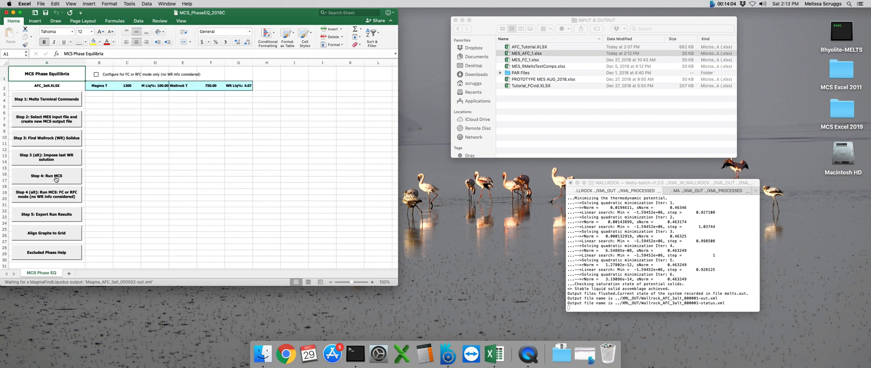